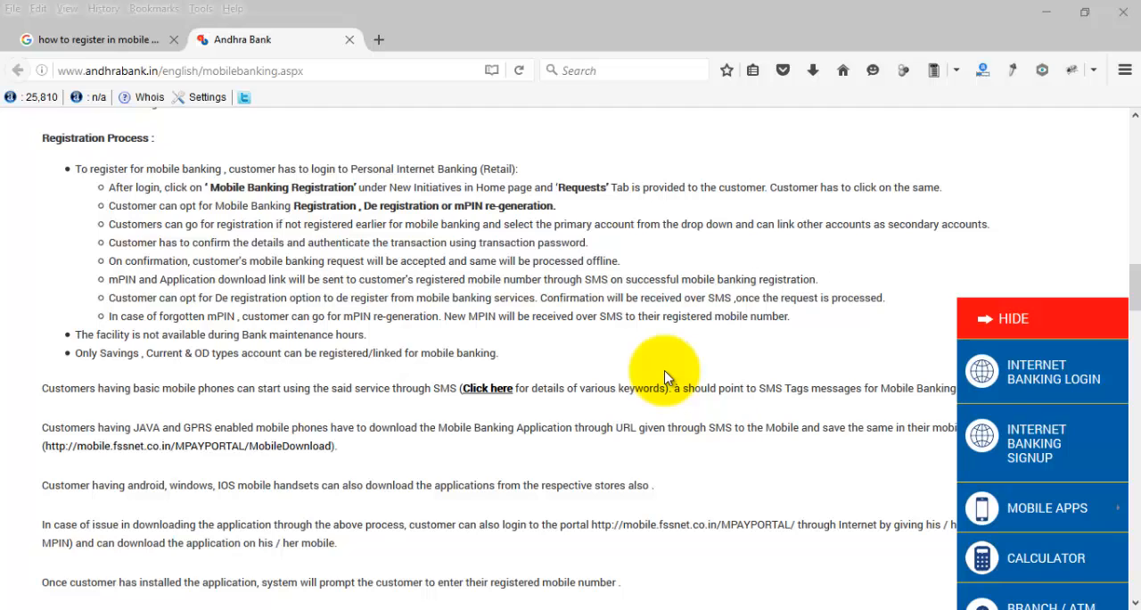
mouse_move(277, 179)
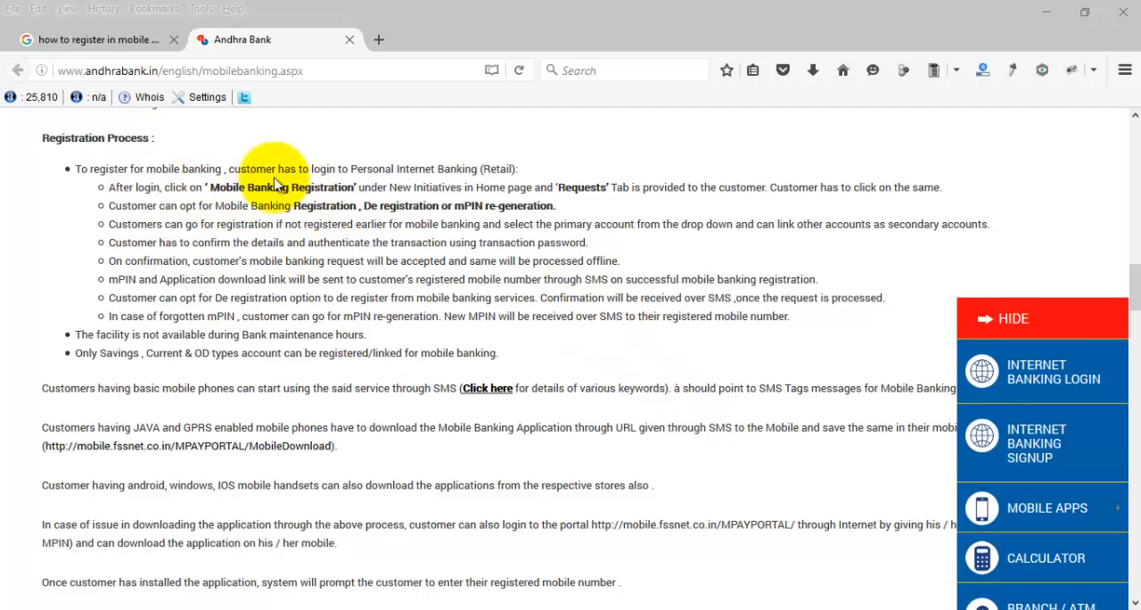
mouse_move(379, 178)
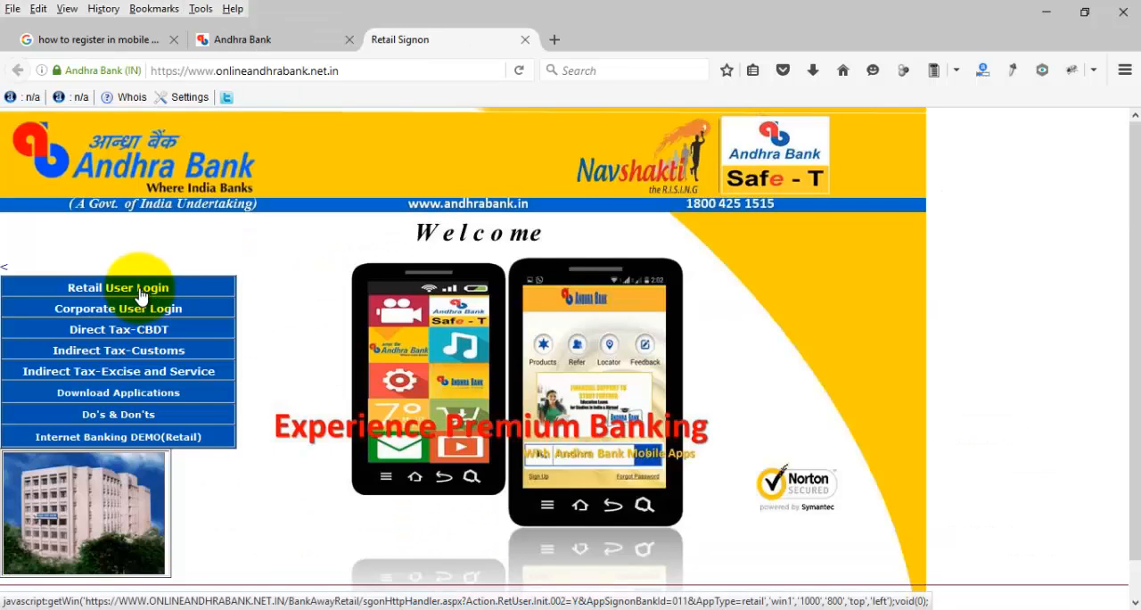
mouse_move(129, 292)
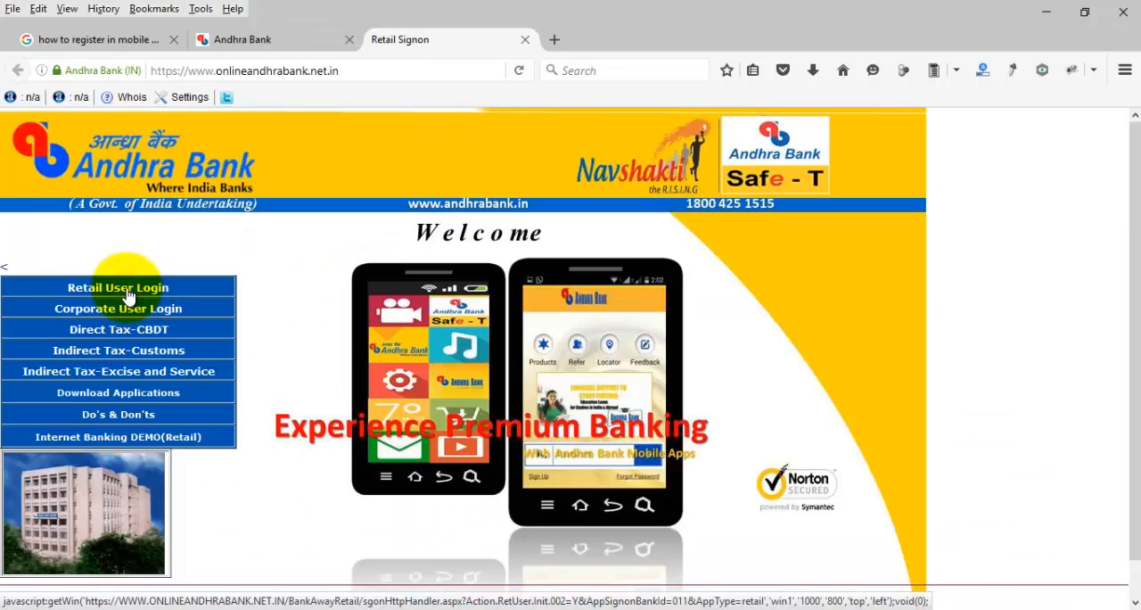
Sign in as a retail user, accepting the disclaimer and skipping Safe-T registration.
click(117, 287)
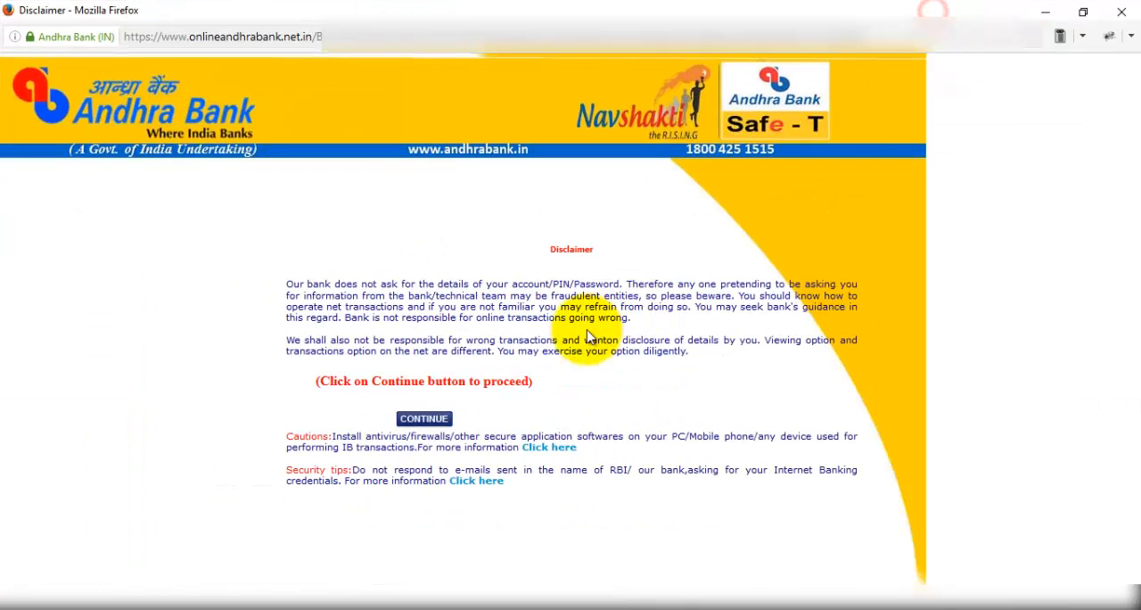
click(424, 418)
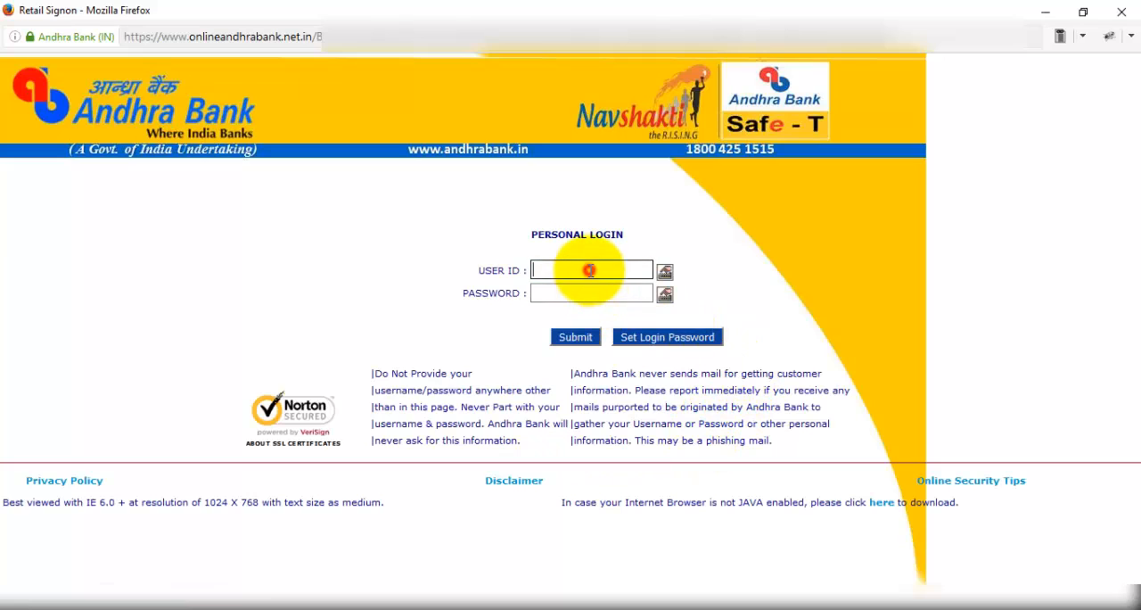
mouse_move(575, 337)
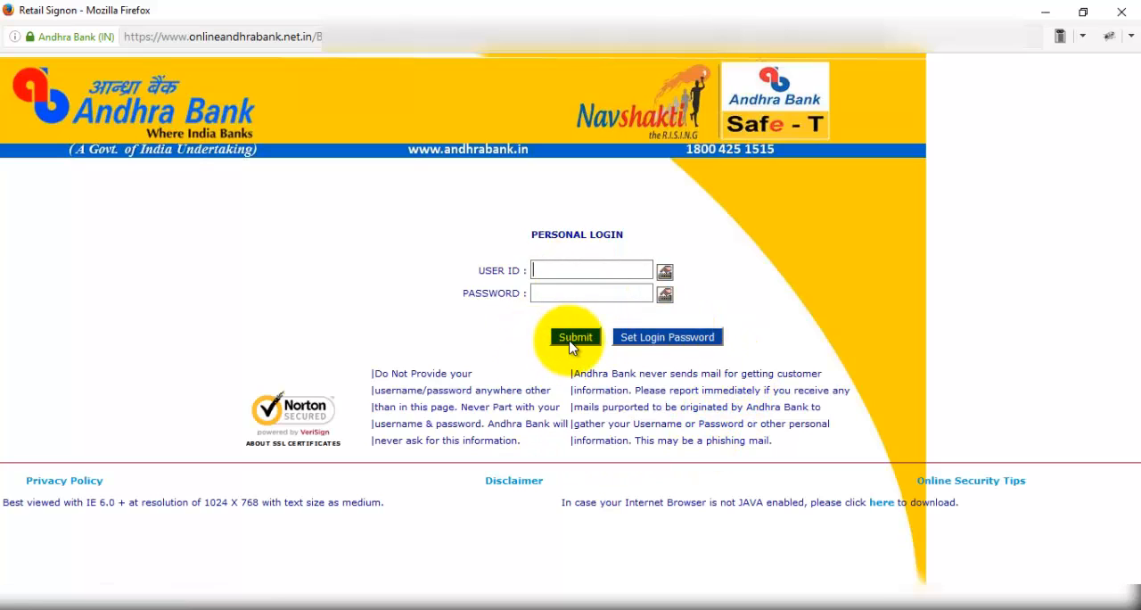
click(575, 337)
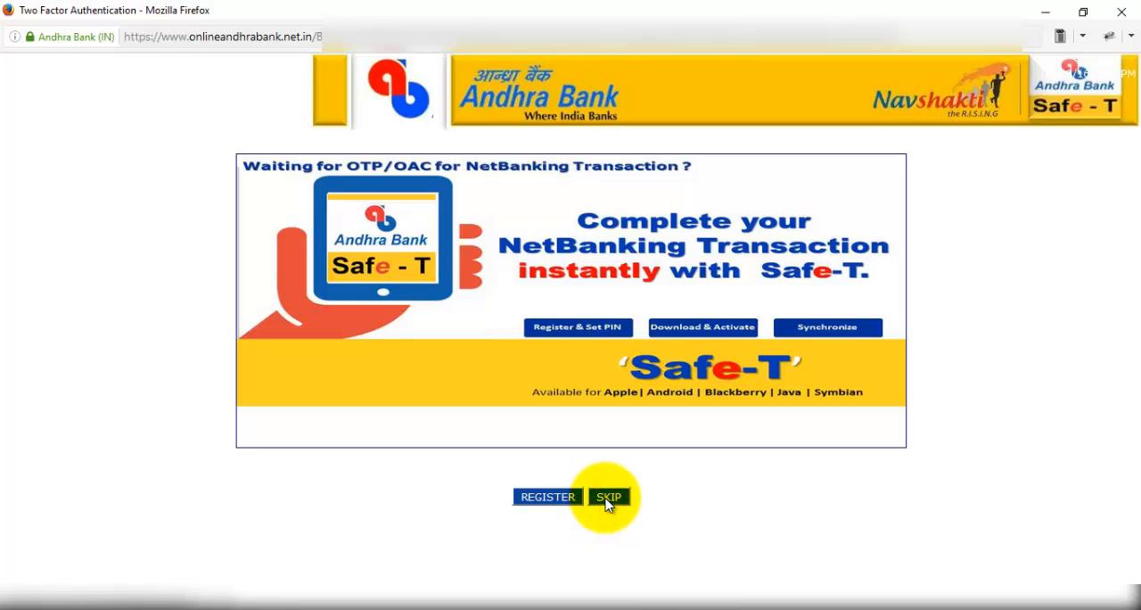
click(609, 496)
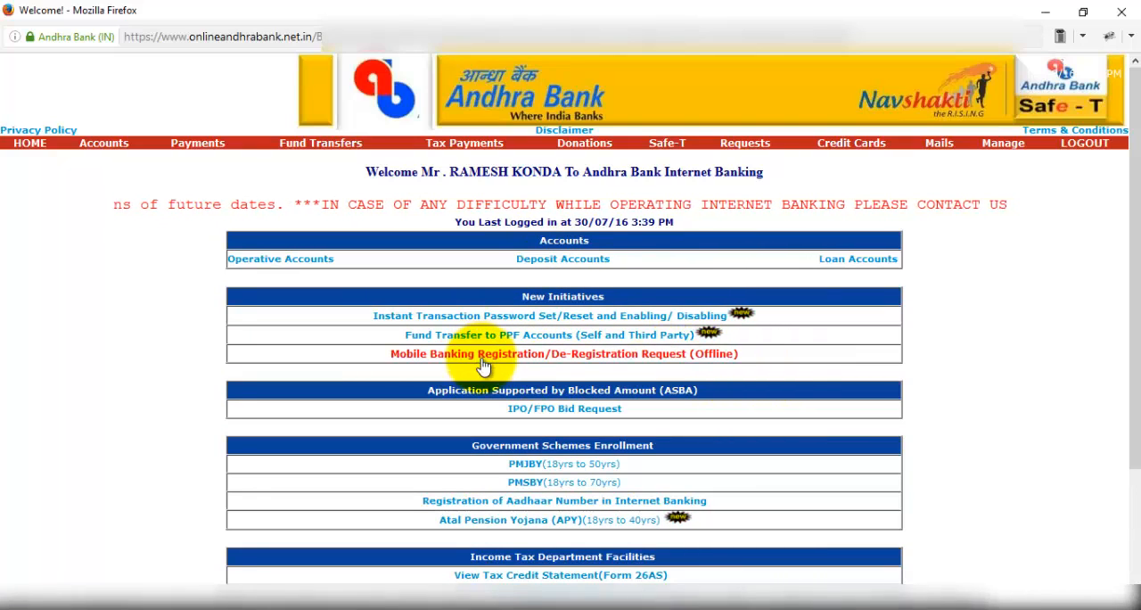
Request mobile banking registration, confirming details and entering the transaction password.
click(483, 354)
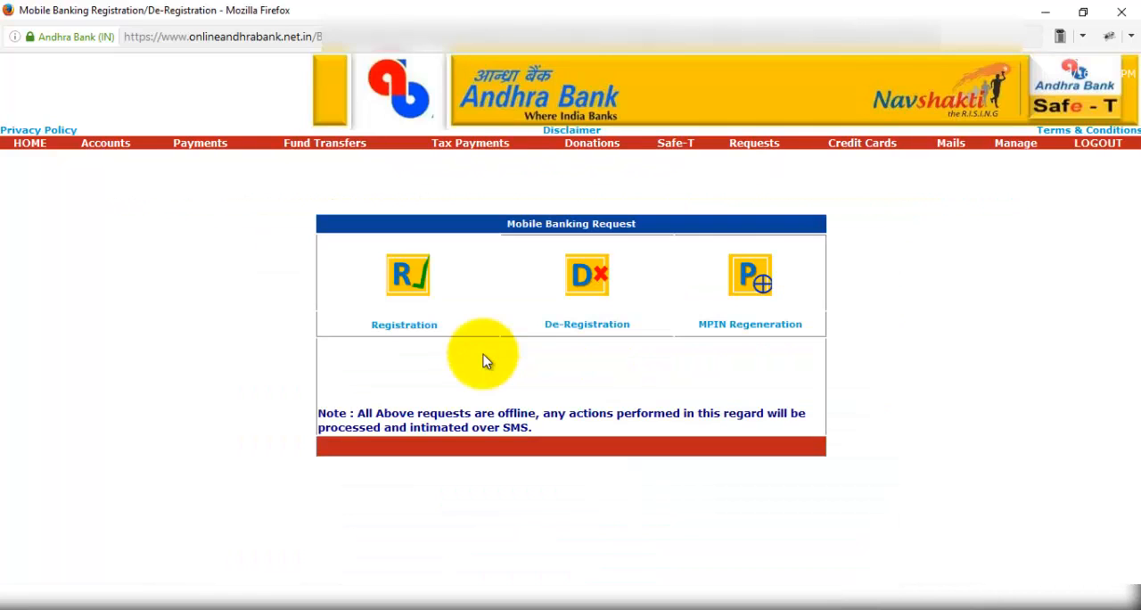
click(407, 274)
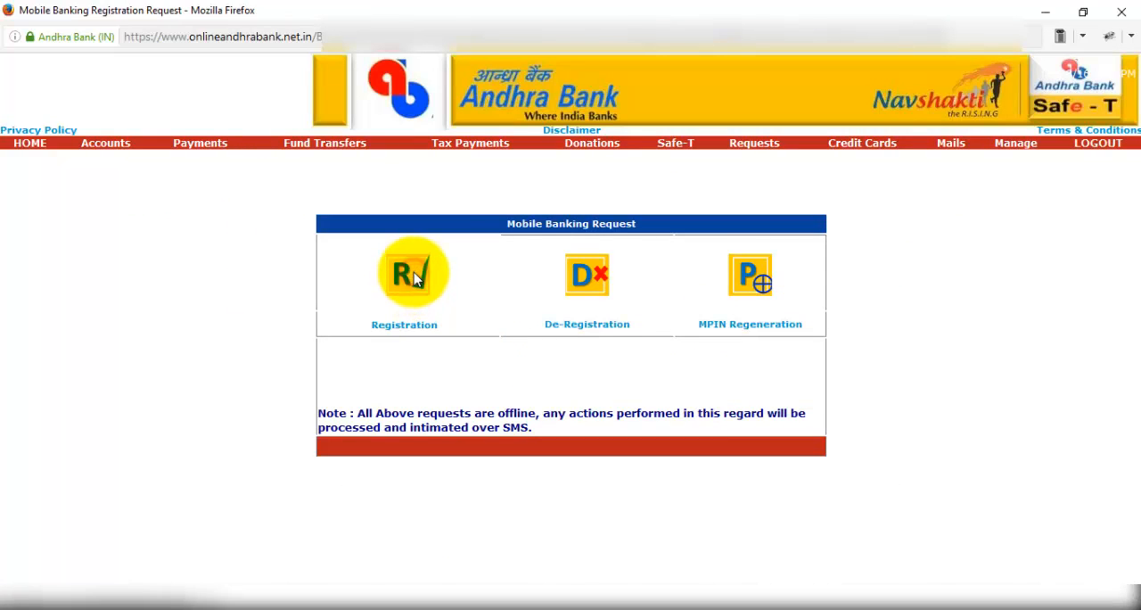
click(404, 273)
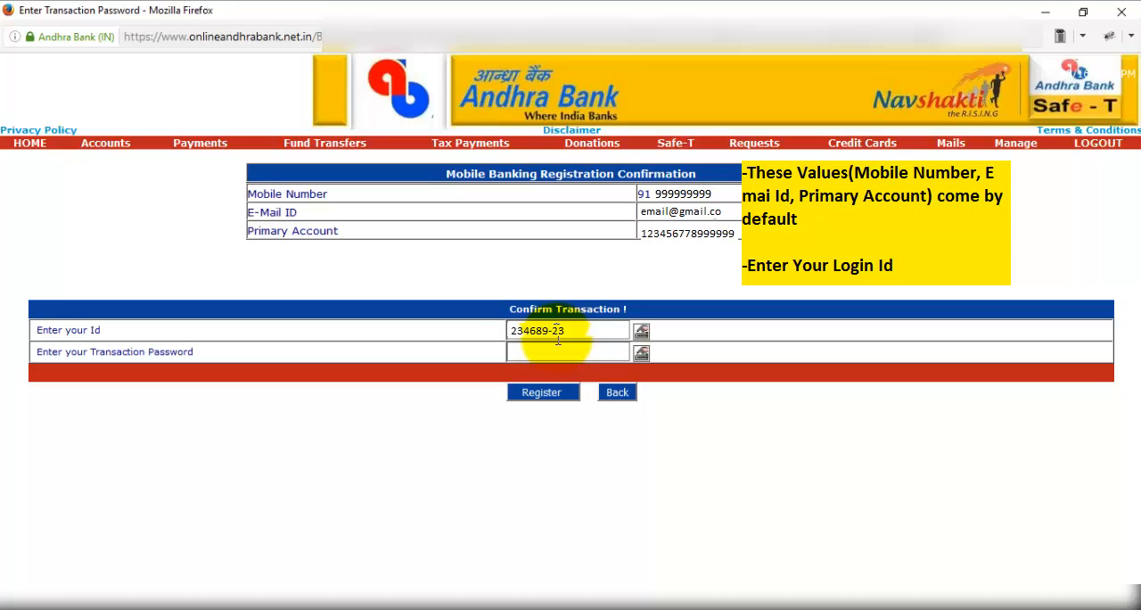
click(541, 392)
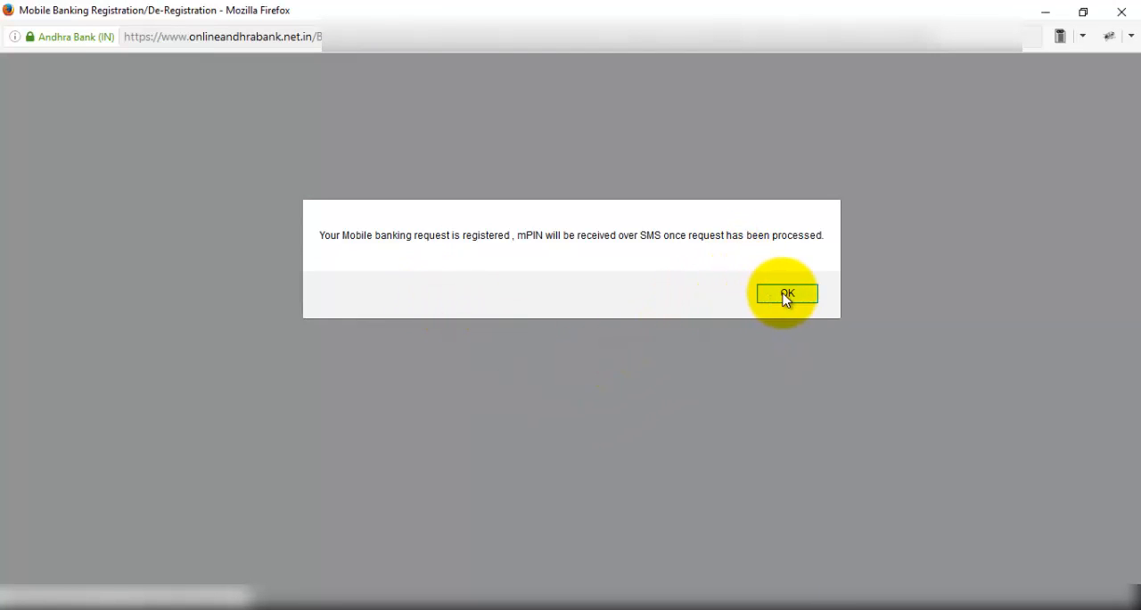
Dismiss the registration confirmation popup with OK.
click(785, 294)
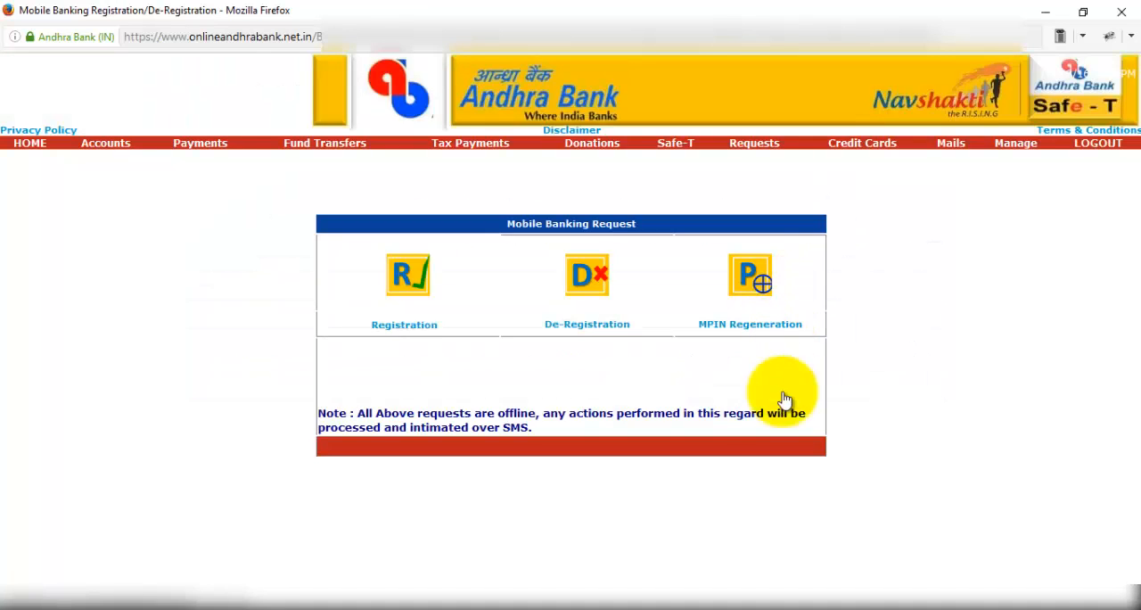
mouse_move(783, 457)
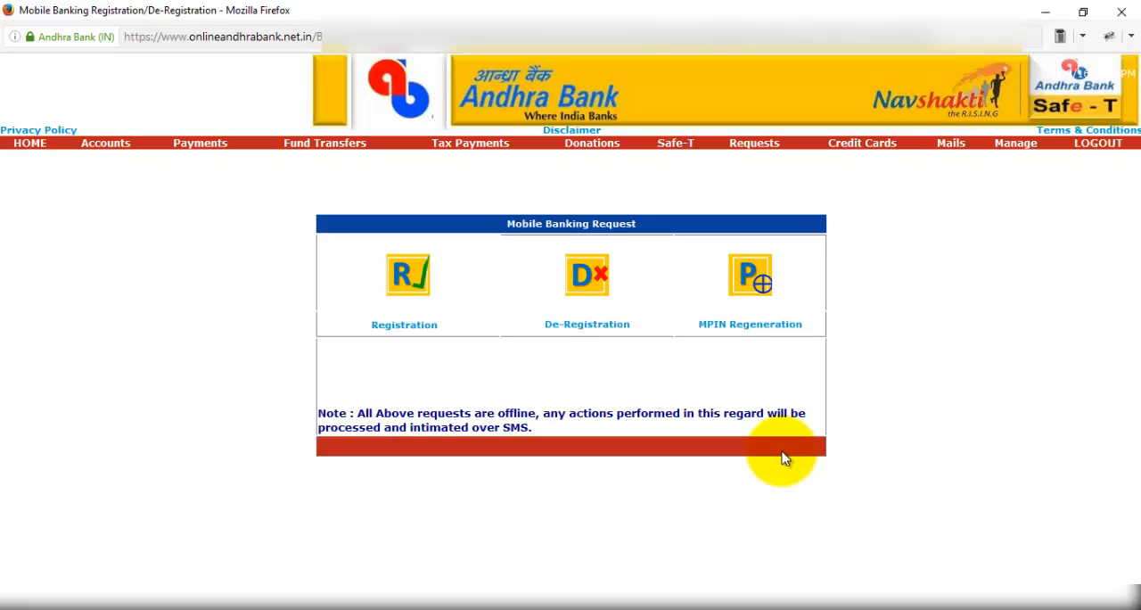
mouse_move(944, 419)
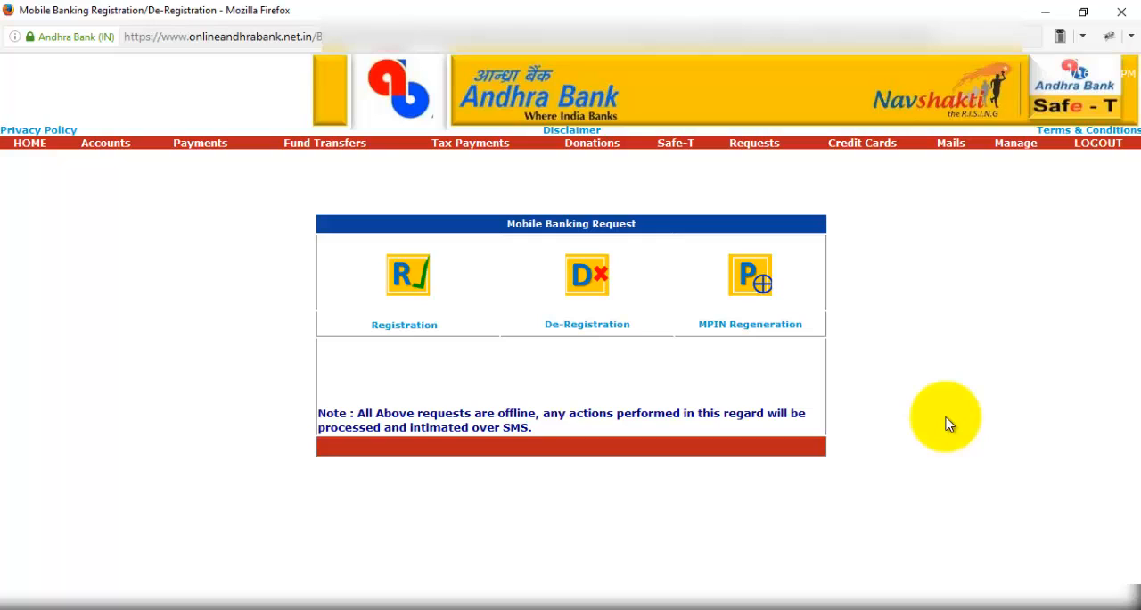
mouse_move(753, 274)
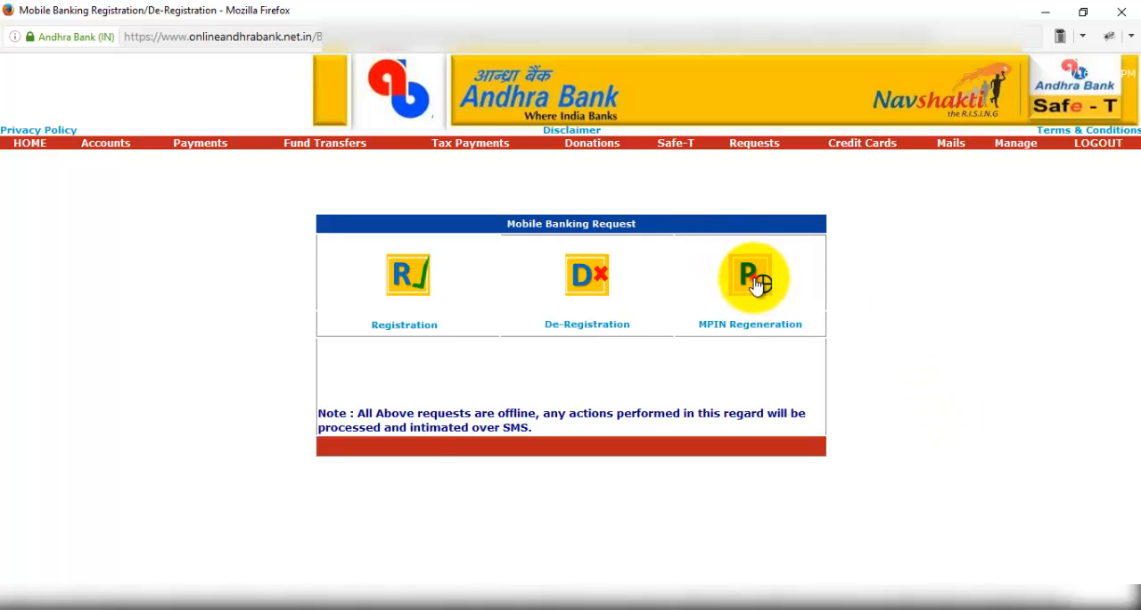
click(750, 274)
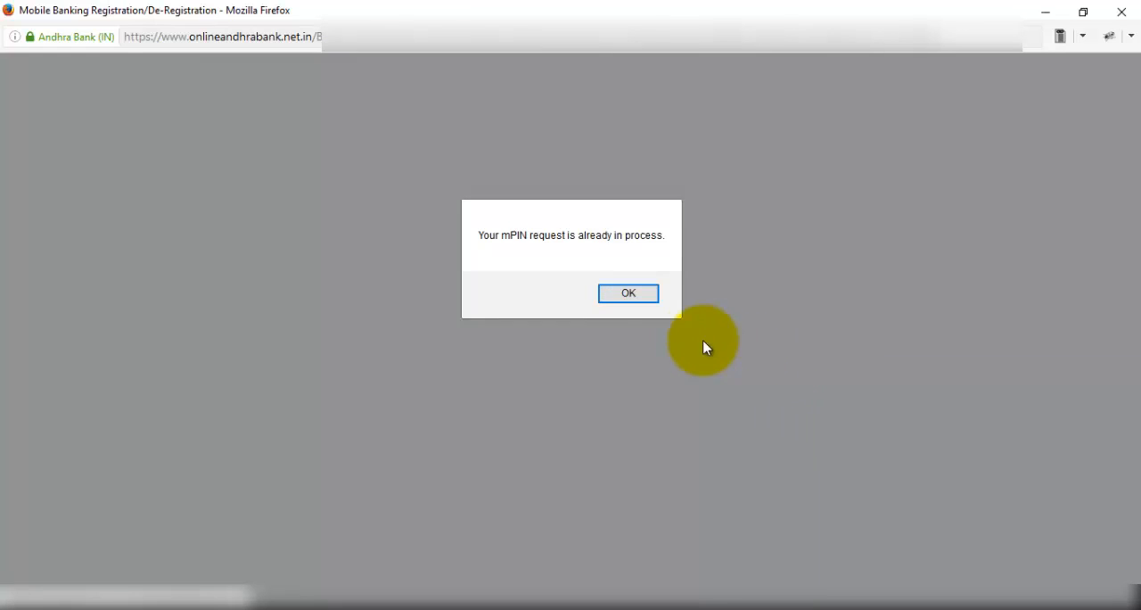
mouse_move(530, 272)
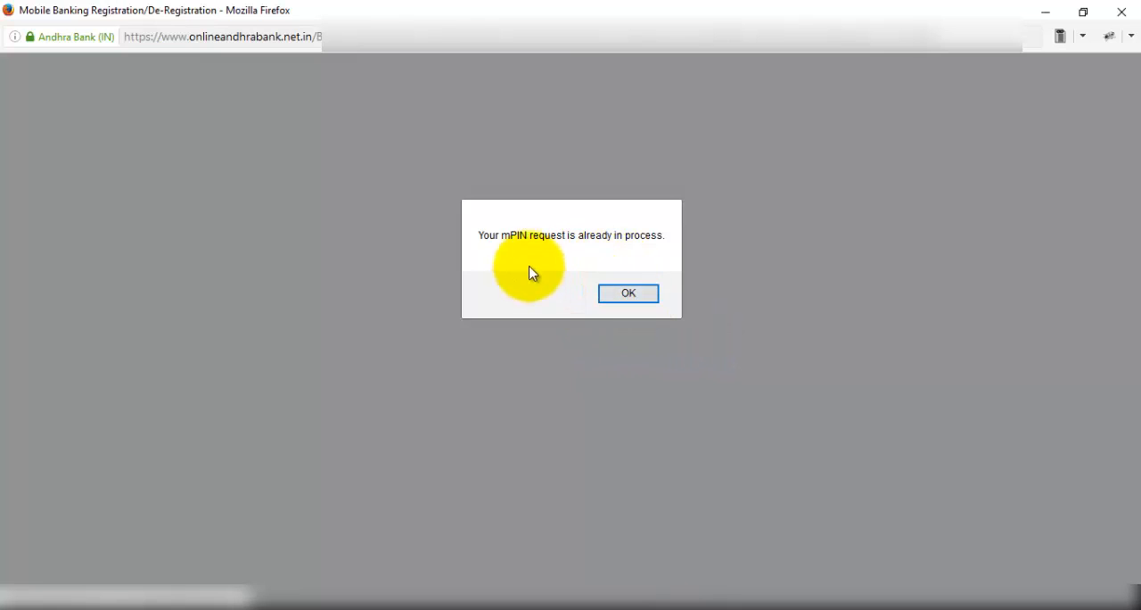
mouse_move(528, 261)
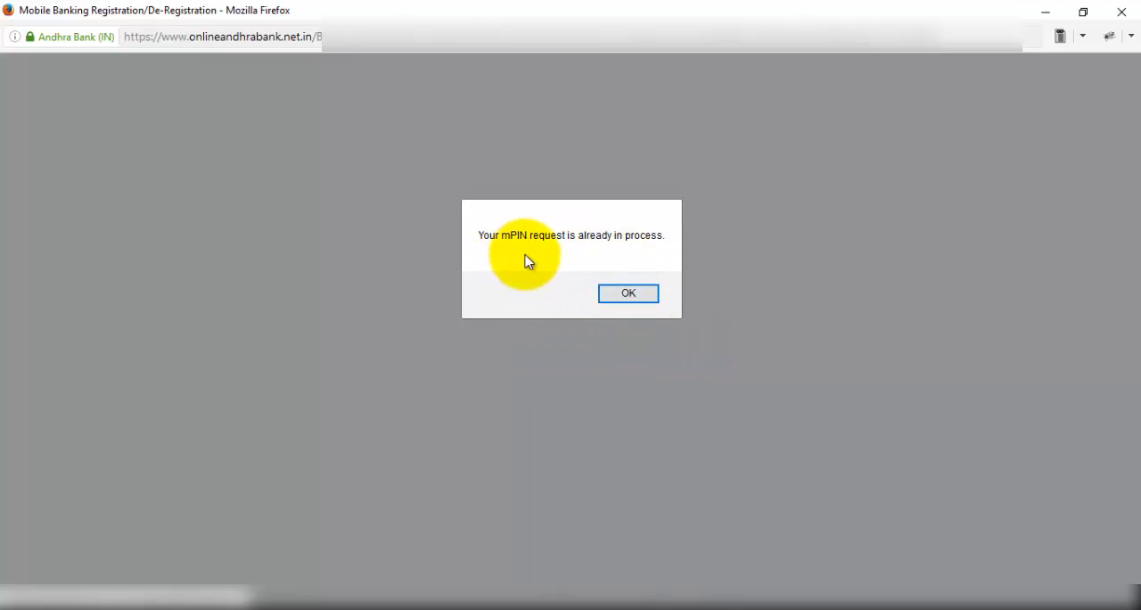
click(627, 293)
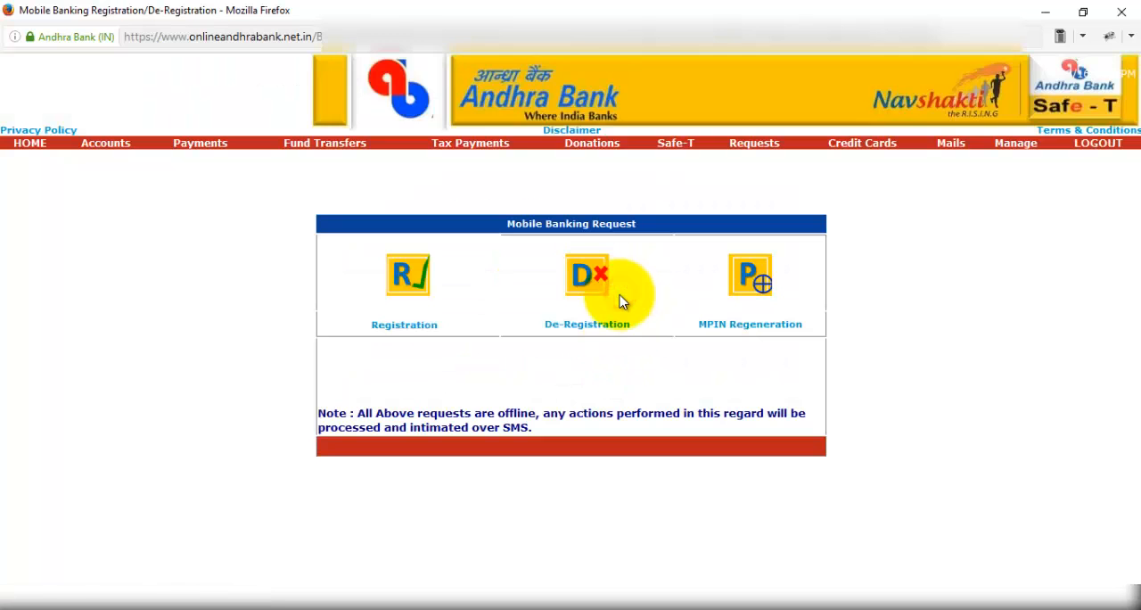
mouse_move(789, 374)
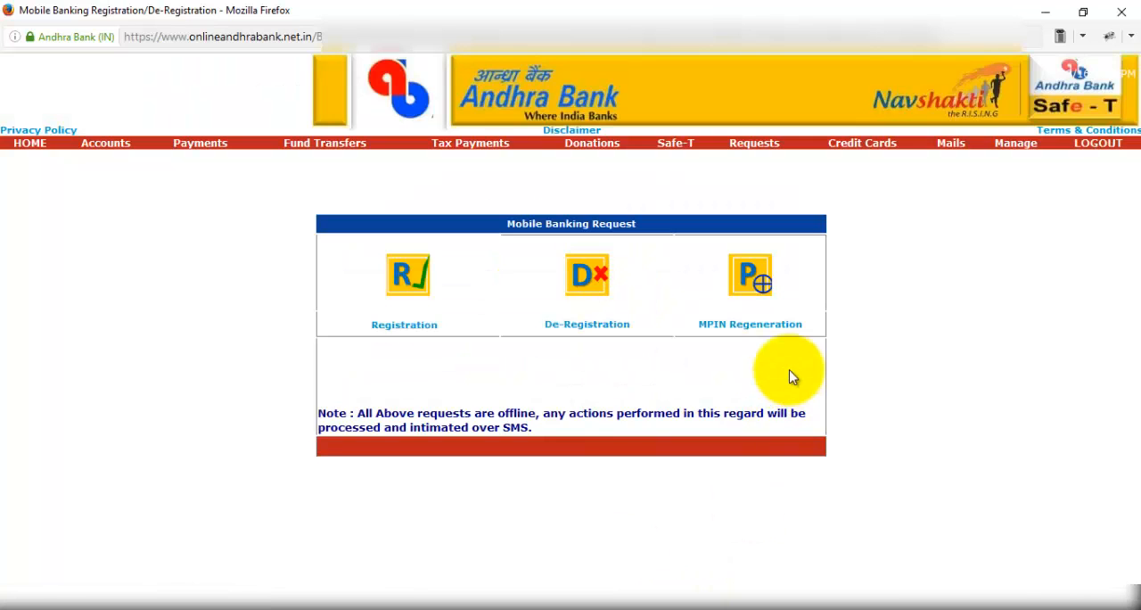
mouse_move(810, 379)
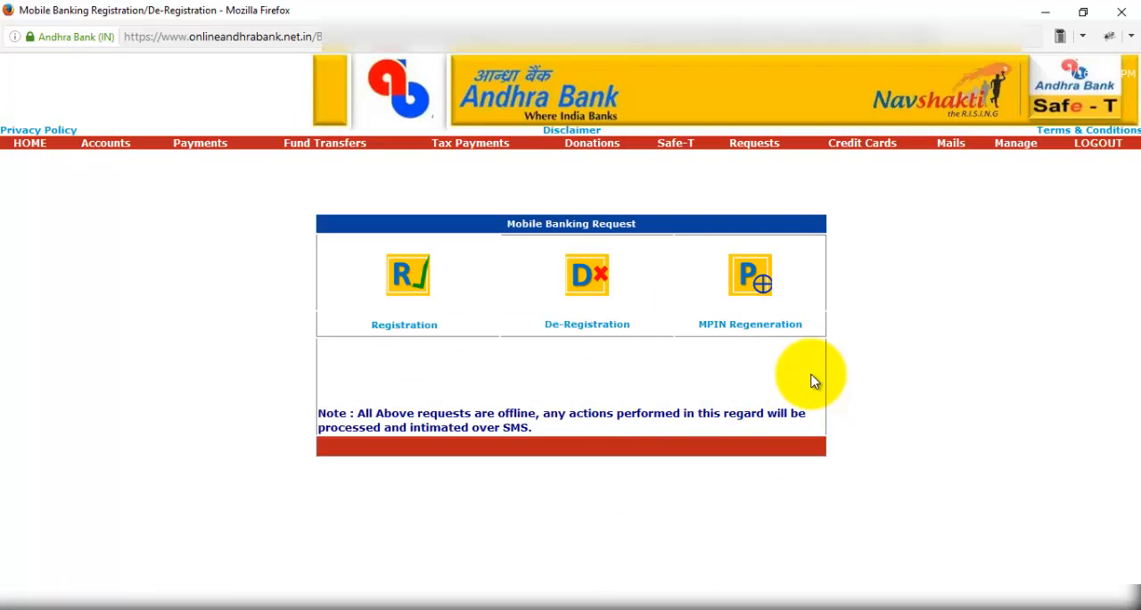